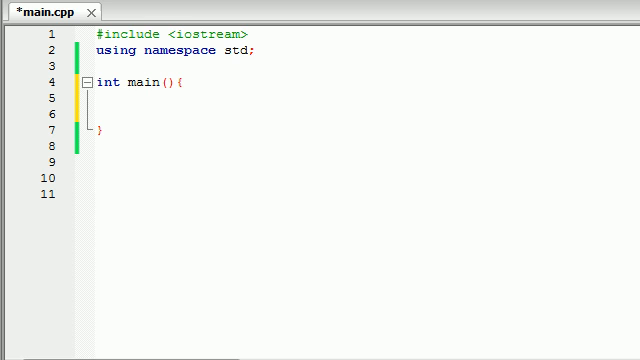
pyautogui.moveTo(148, 104)
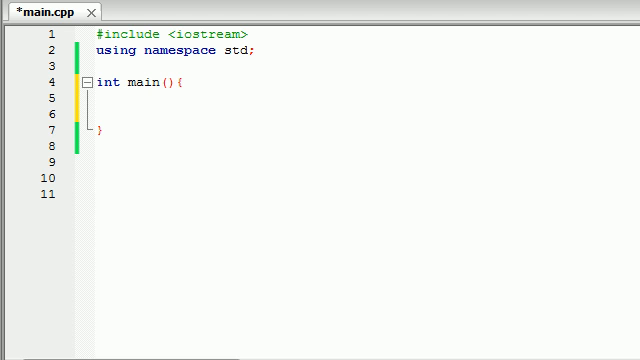
# - Declare int bertha[2][3] = {{1,2,3},{7,8,9}}; inside main
pyautogui.write('int ber')
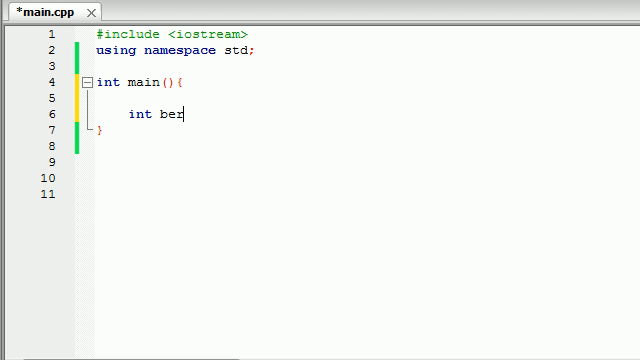
pyautogui.write('tha[]')
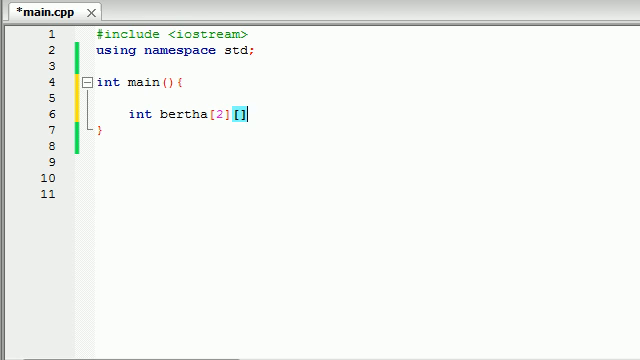
pyautogui.write('3')
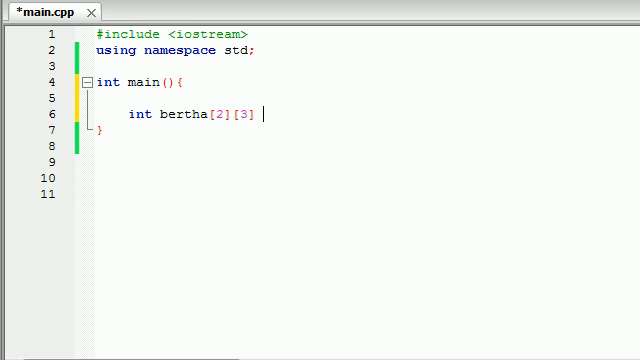
pyautogui.write('= {}')
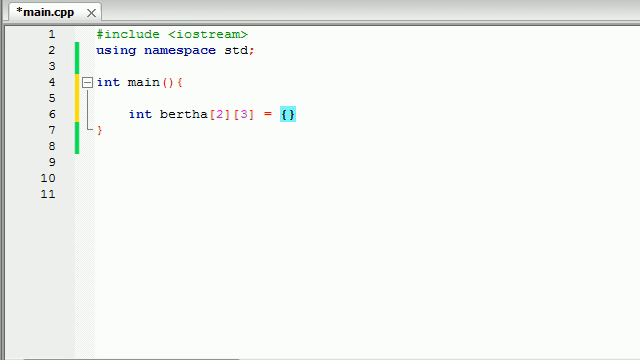
pyautogui.write('{}')
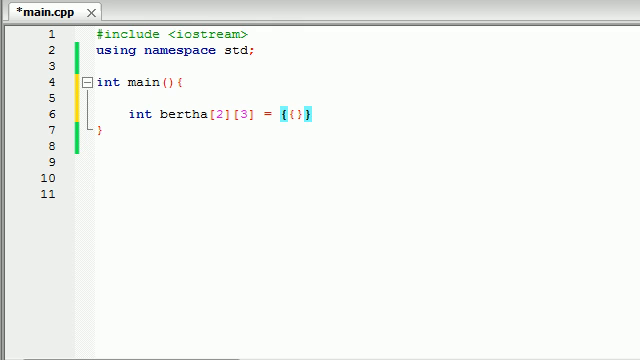
pyautogui.write('{}')
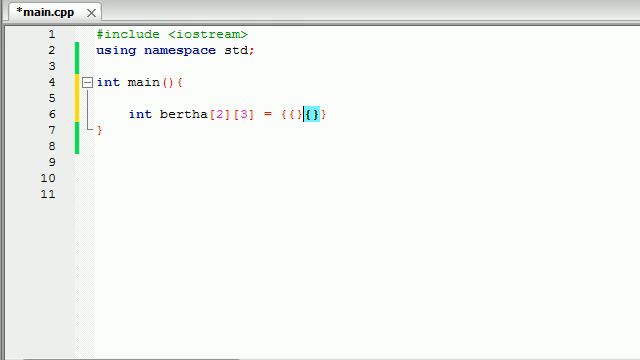
pyautogui.write(',')
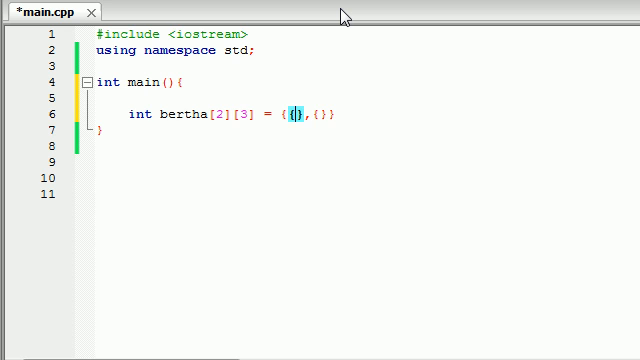
pyautogui.write('1,2,3')
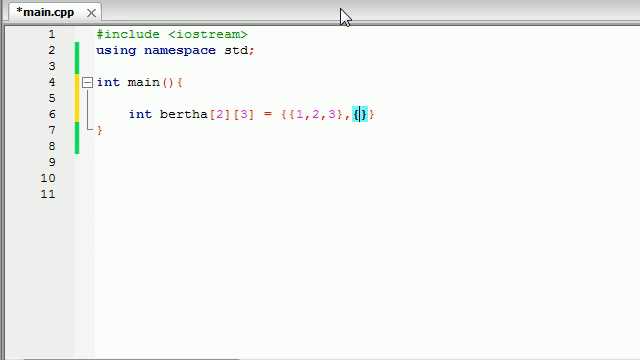
pyautogui.write('7,8,9')
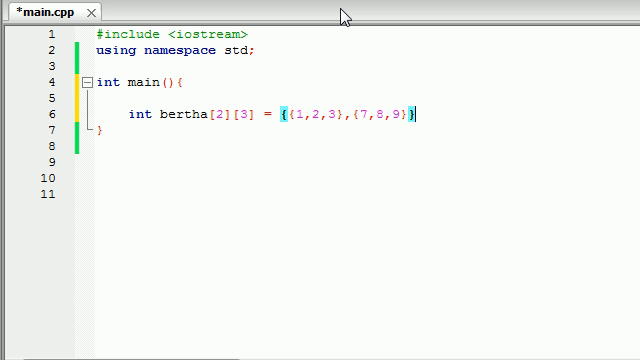
pyautogui.write(';')
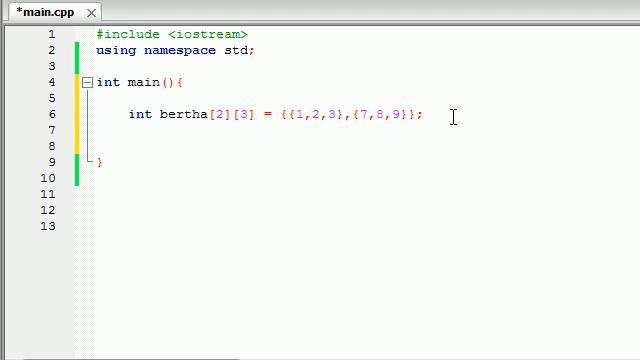
# - Write for(int row=0;row<2,row++){ below the array with an empty body
pyautogui.write('for(')
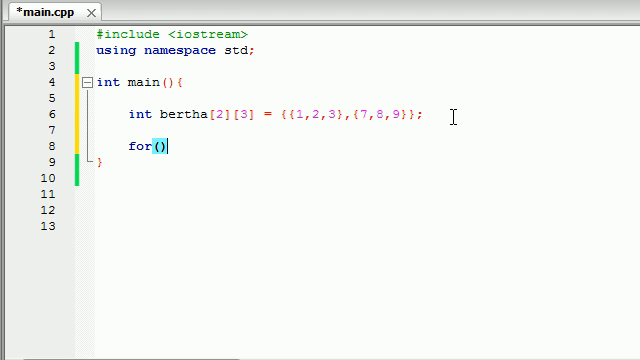
pyautogui.write('int')
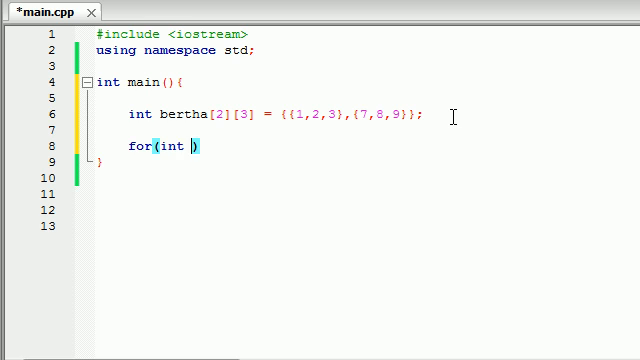
pyautogui.write('row=')
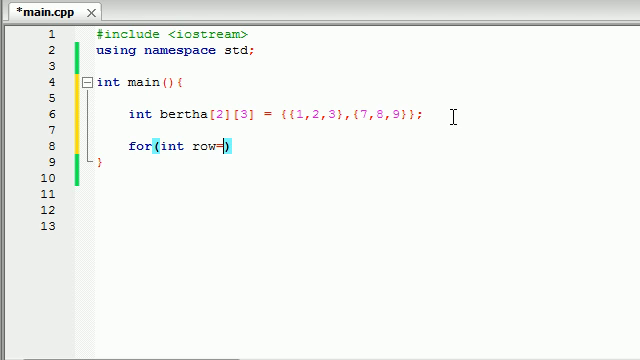
pyautogui.write('0;')
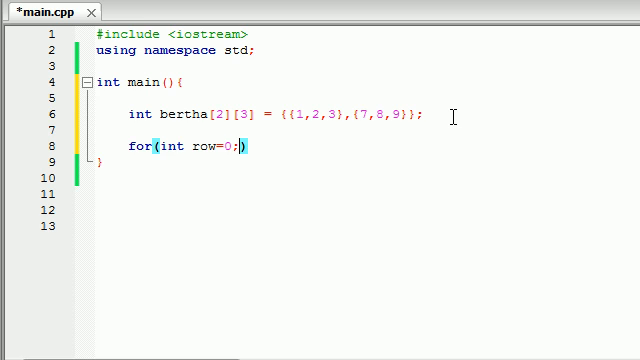
pyautogui.write('row<')
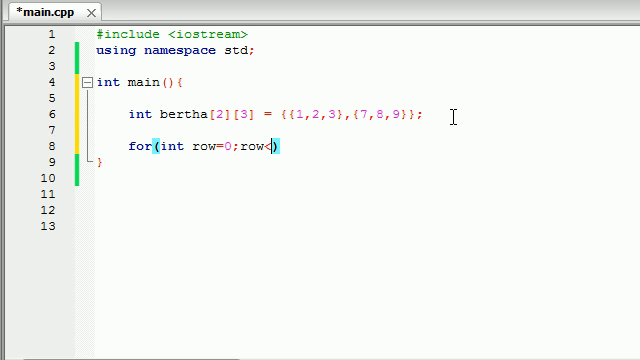
pyautogui.write('2,')
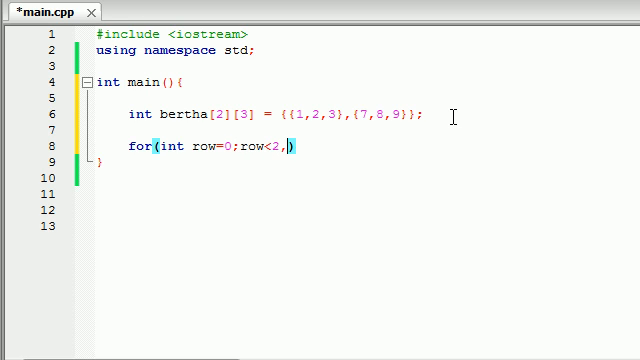
pyautogui.write('row++)')
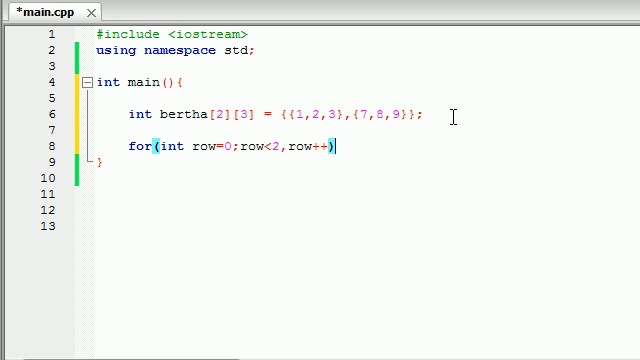
pyautogui.write('{')
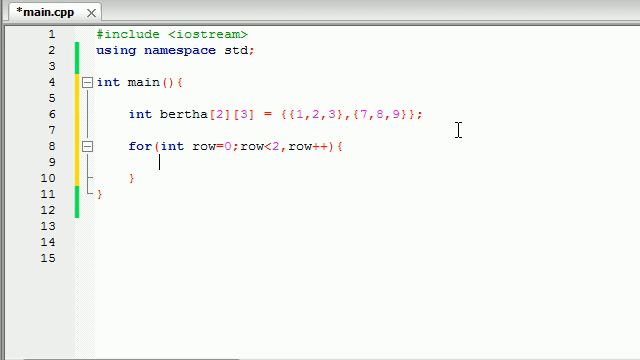
pyautogui.press('Return')
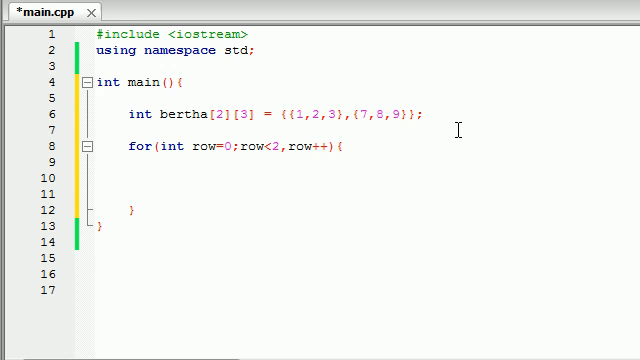
pyautogui.press('Backspace')
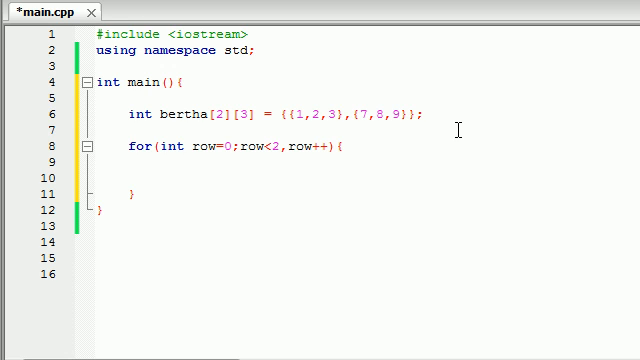
# - Nest for(int column=0;column<3;column++){ } inside the row loop
pyautogui.write('for(')
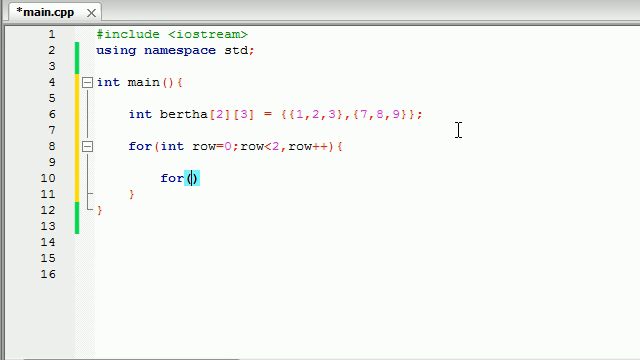
pyautogui.write('int')
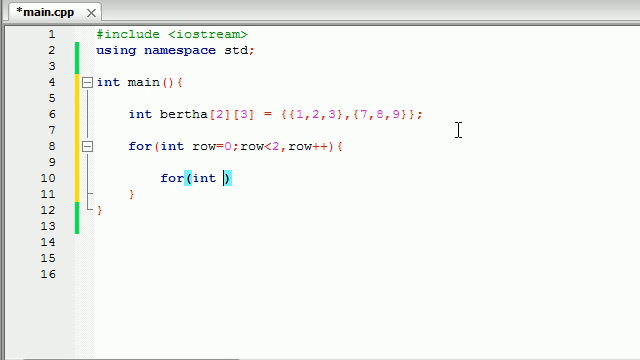
pyautogui.write('column')
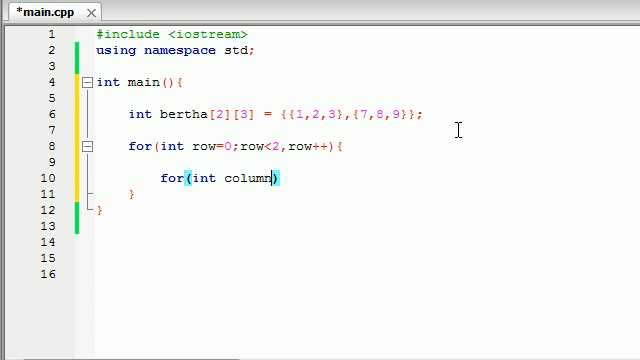
pyautogui.write('=0')
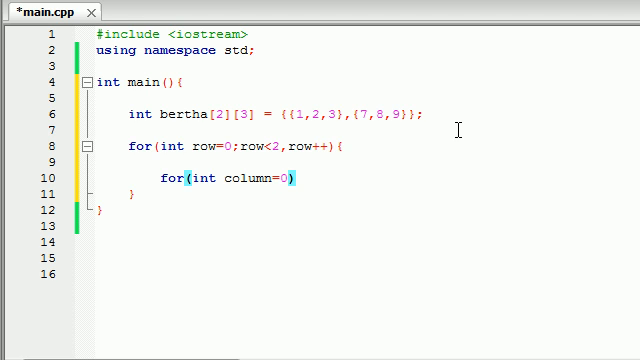
pyautogui.write(';')
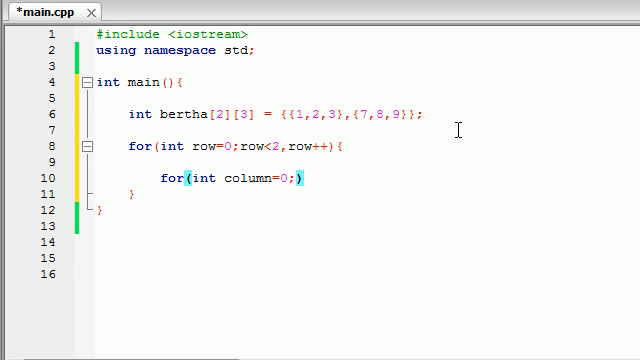
pyautogui.write('column<3;')
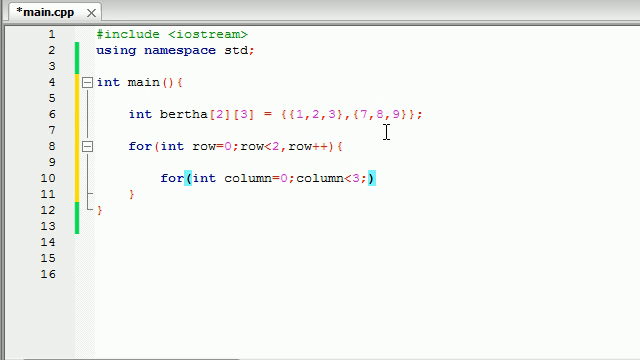
pyautogui.write('column++')
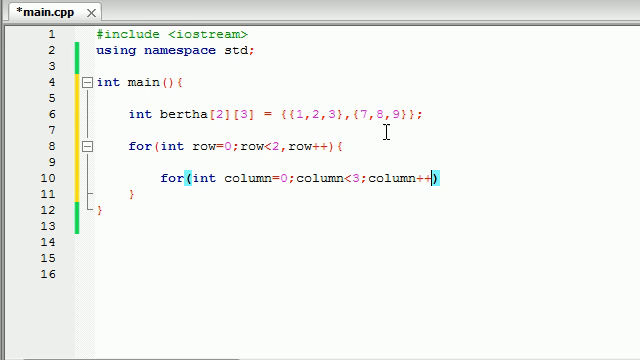
pyautogui.write('{')
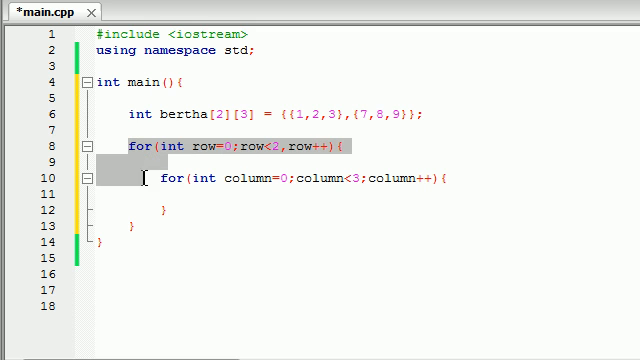
pyautogui.click(158, 180)
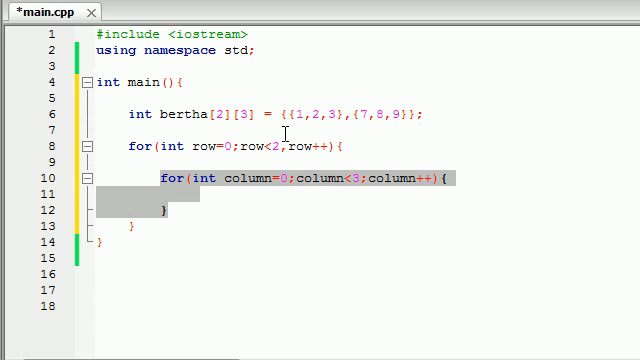
pyautogui.click(178, 184)
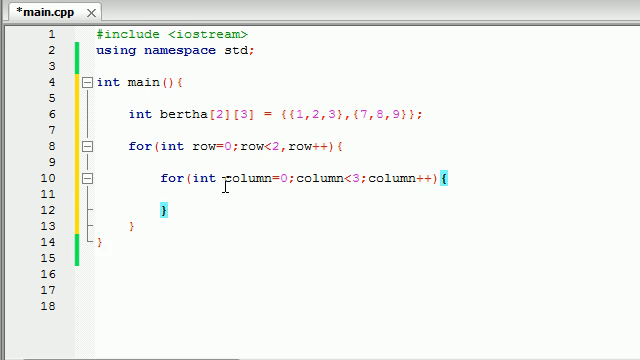
# - Add cout << endl; after the column loop to end each row
pyautogui.press('Return')
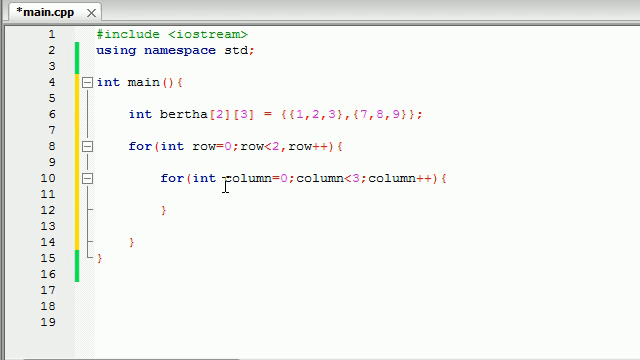
pyautogui.write('cout <<')
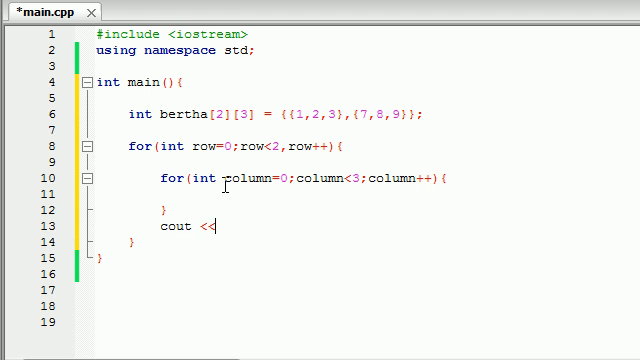
pyautogui.write('endl;')
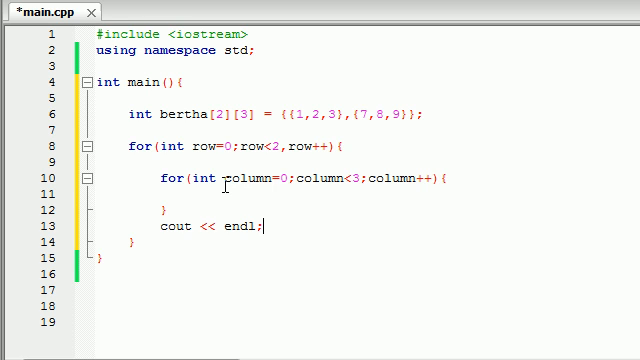
pyautogui.moveTo(288, 152)
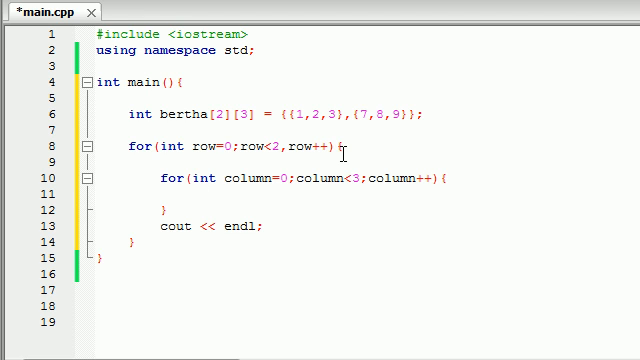
# - Print bertha[row][column] followed by " " inside the column loop
pyautogui.write('cout')
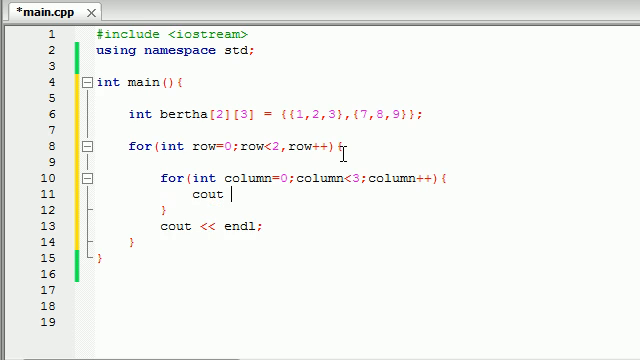
pyautogui.write('<<')
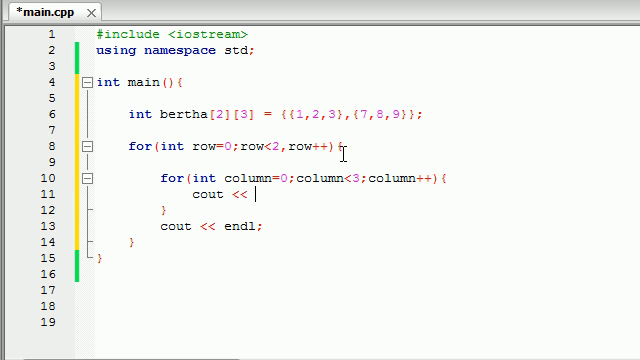
pyautogui.write('bertha[row')
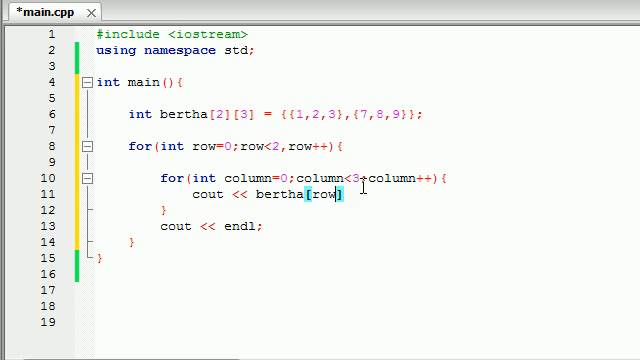
pyautogui.write('[c')
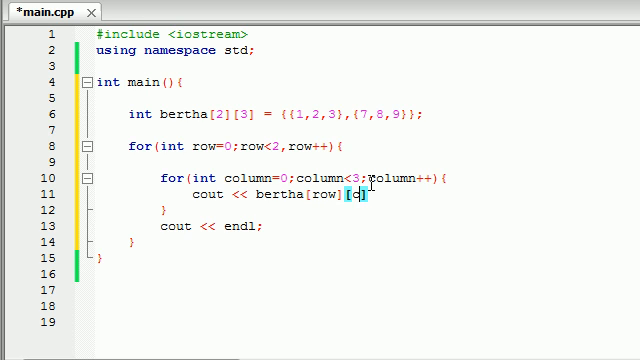
pyautogui.write('olumn')
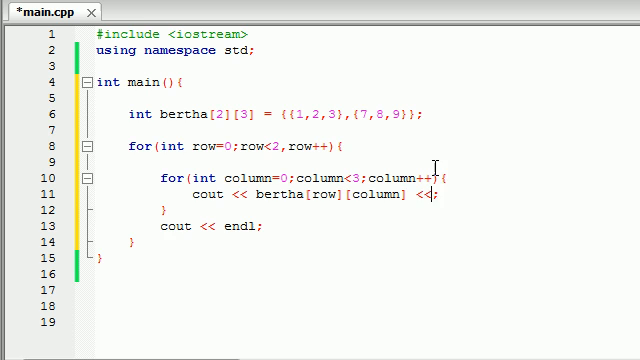
pyautogui.write('" "')
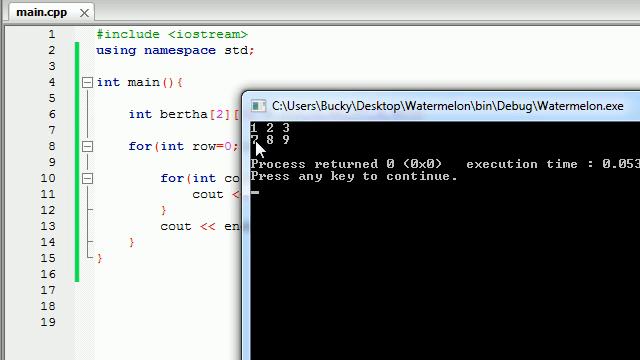
pyautogui.moveTo(485, 177)
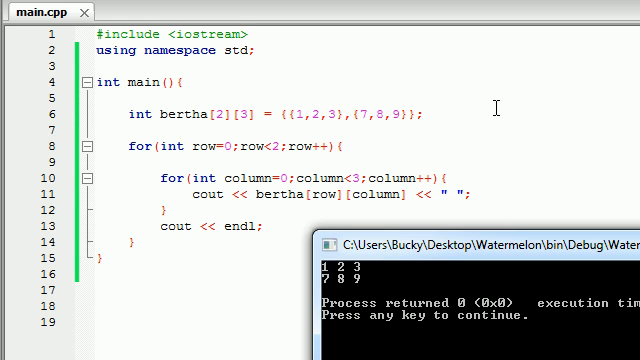
pyautogui.moveTo(477, 147)
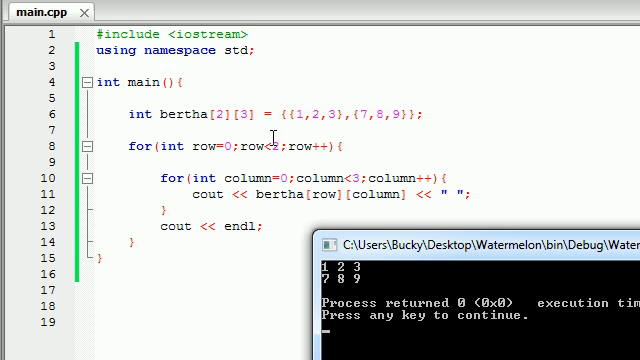
pyautogui.moveTo(256, 144)
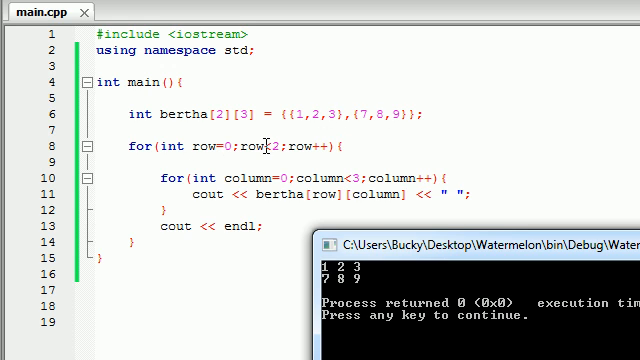